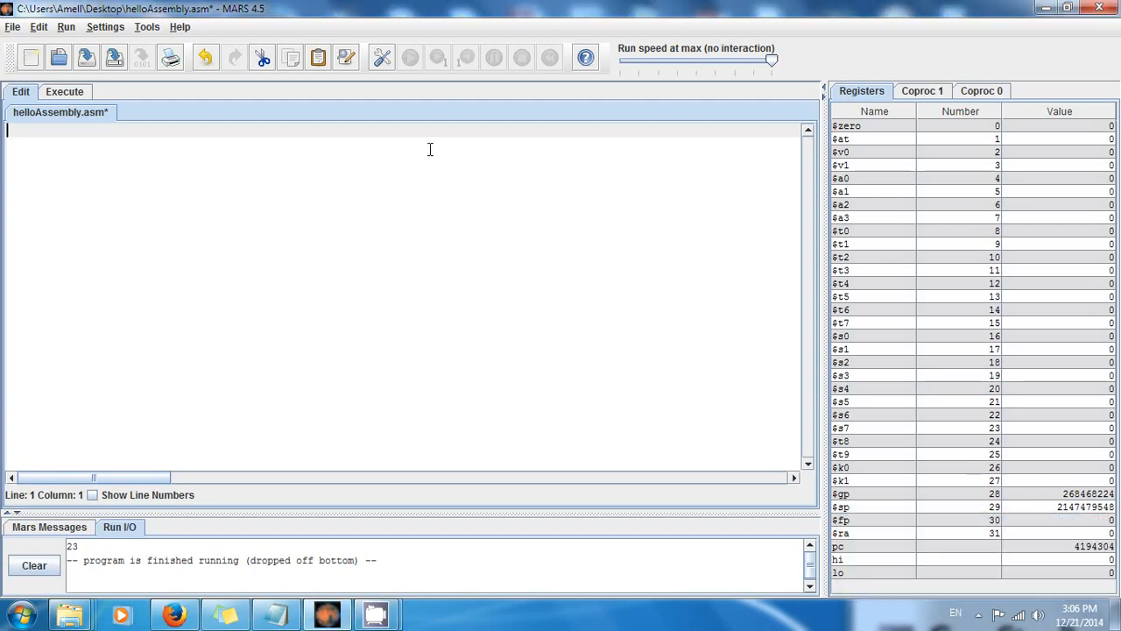
mouse_move(350, 142)
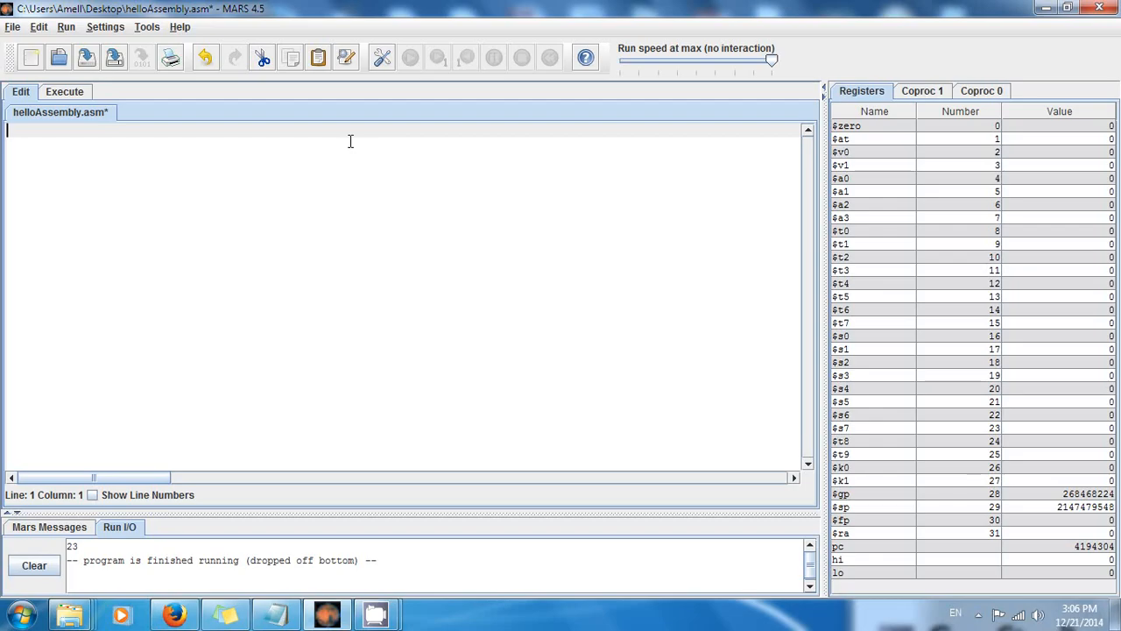
Step: Write .data with the declaration age: .word 23, followed by the .text directive
type(".data")
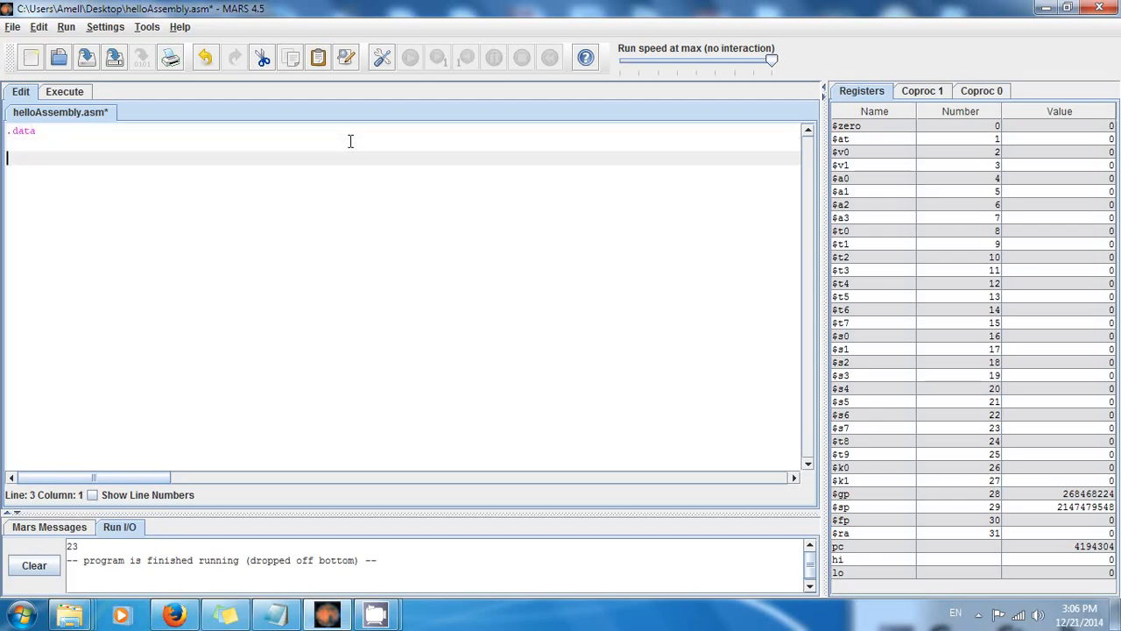
type(".text")
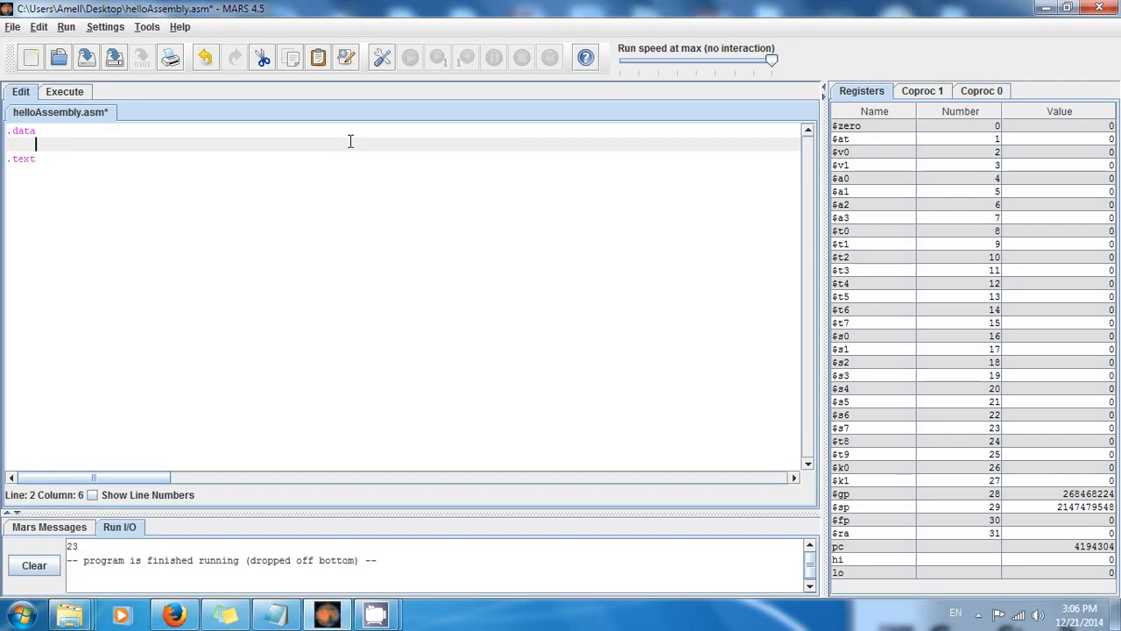
type("age:")
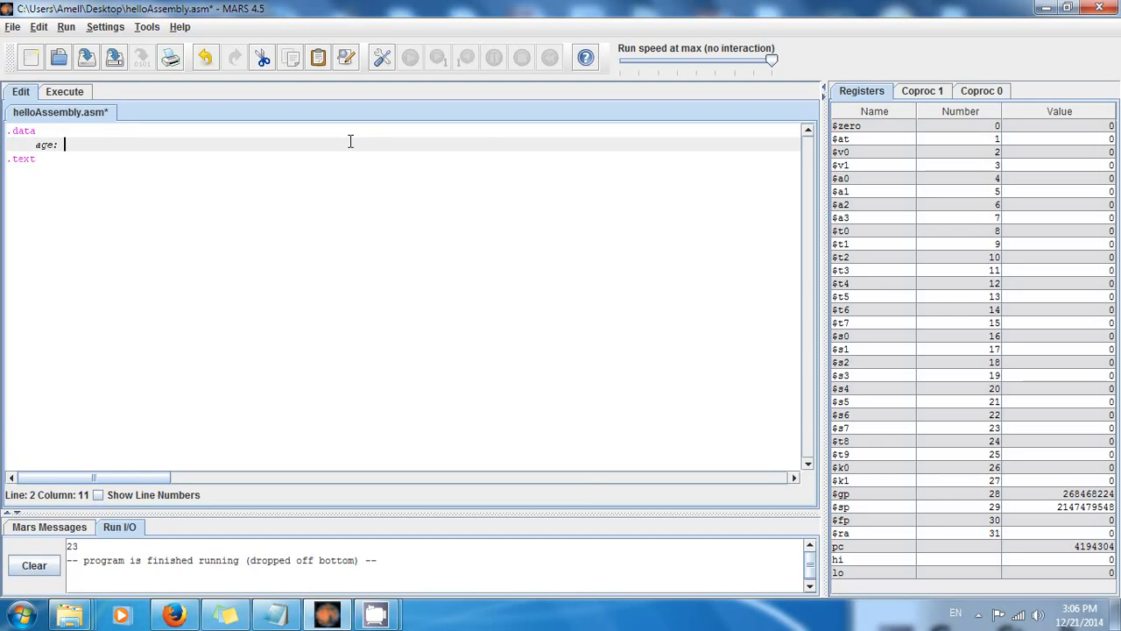
type(".word")
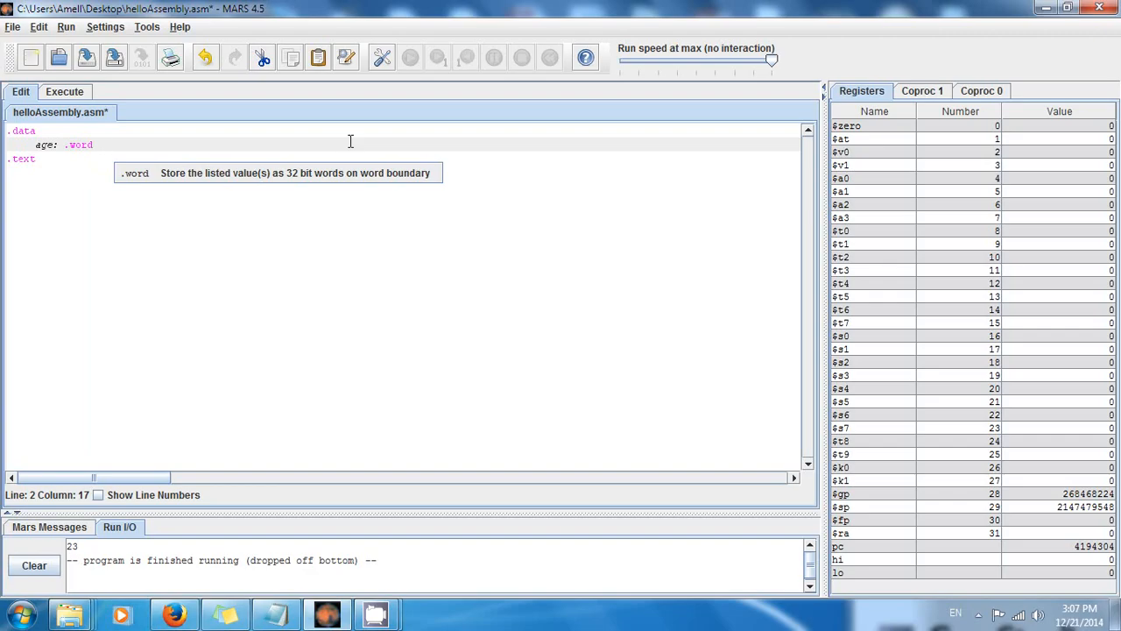
type("23")
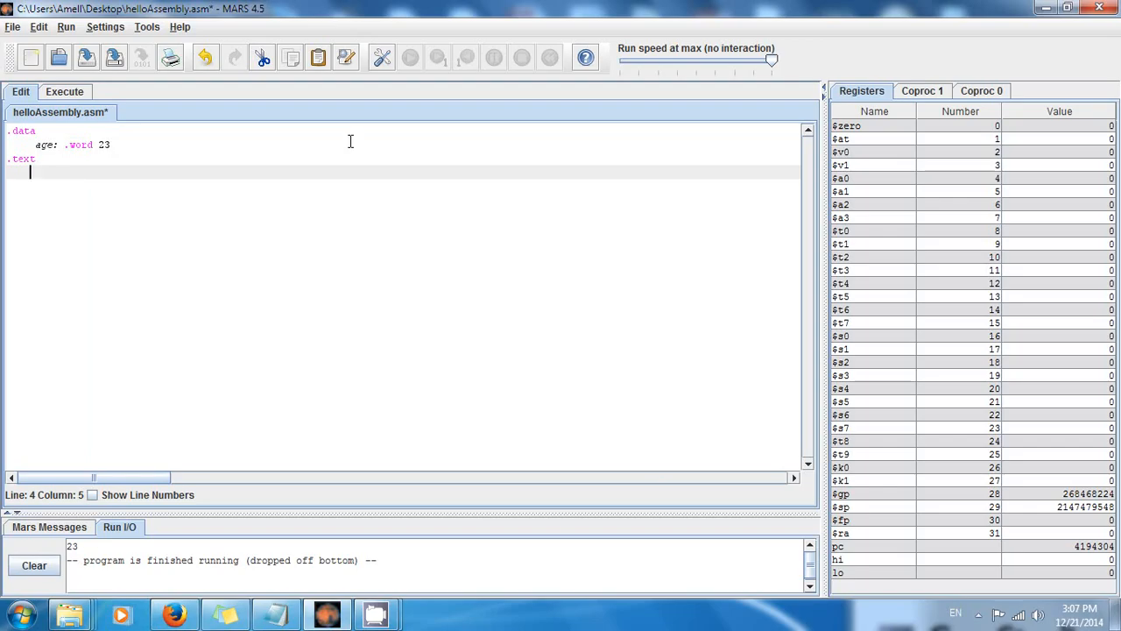
Step: Write li $v0, 1 to load the print-integer service code into $v0
type("li")
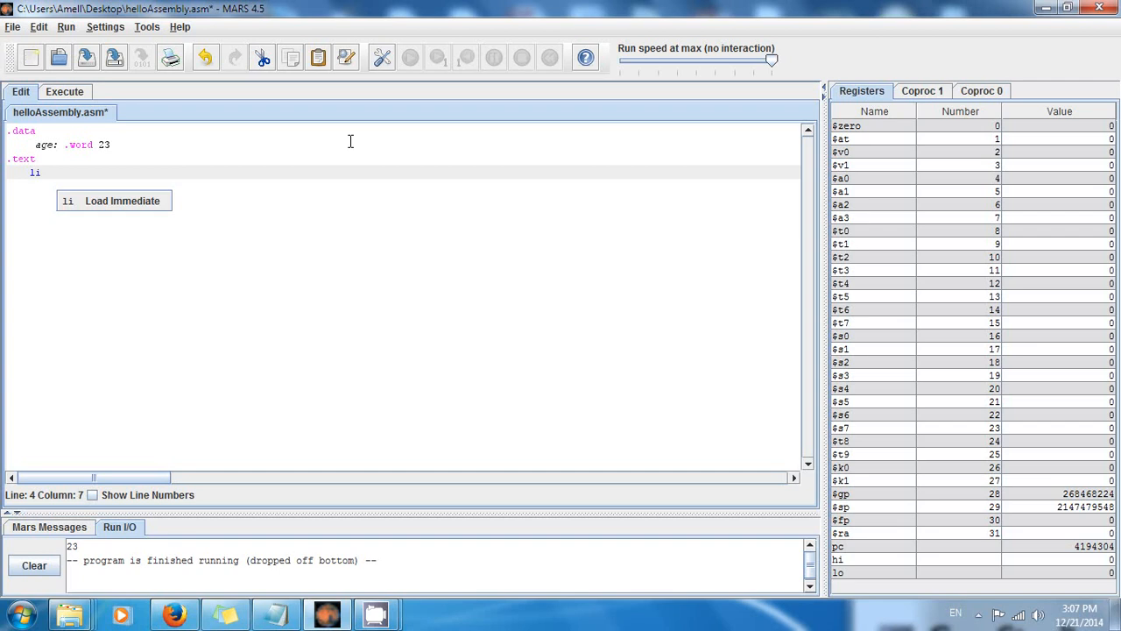
type("$v")
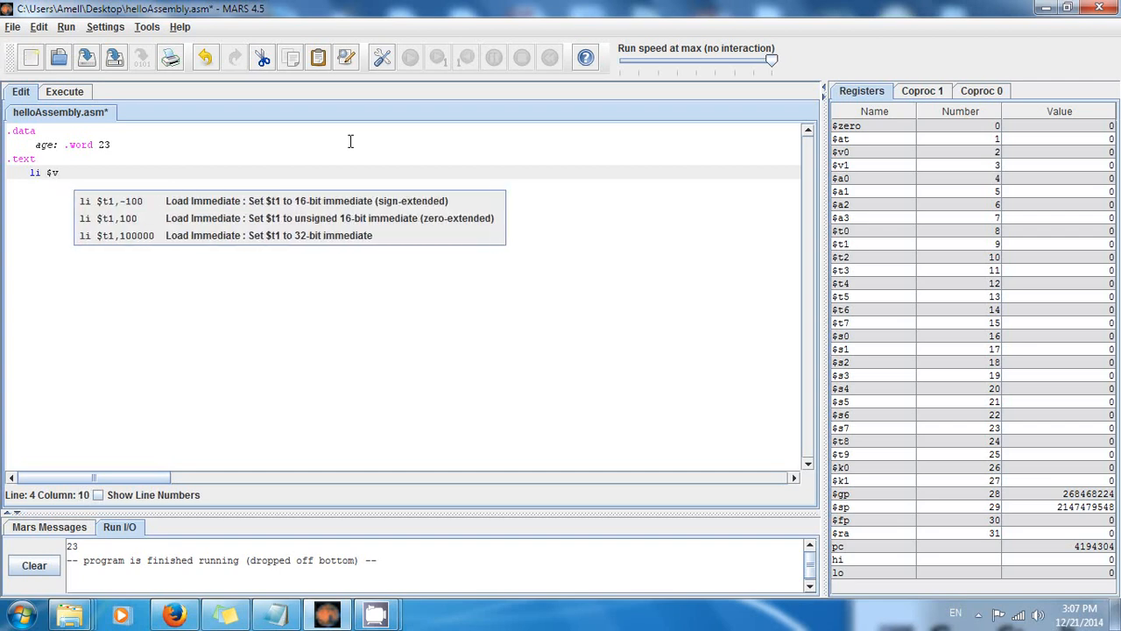
type("0,")
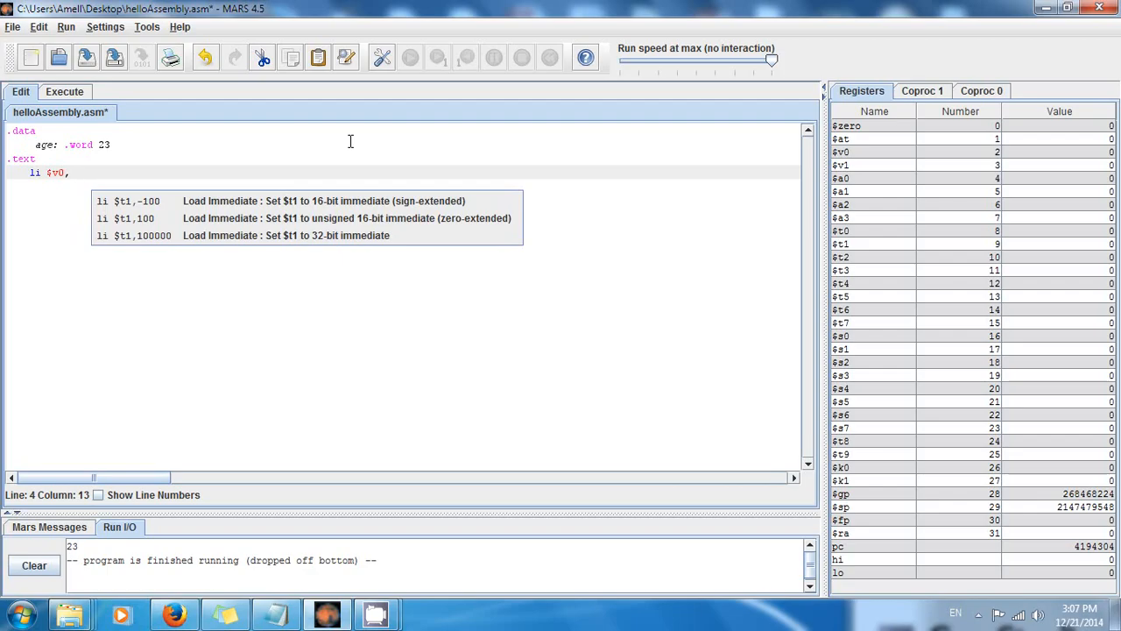
type("1")
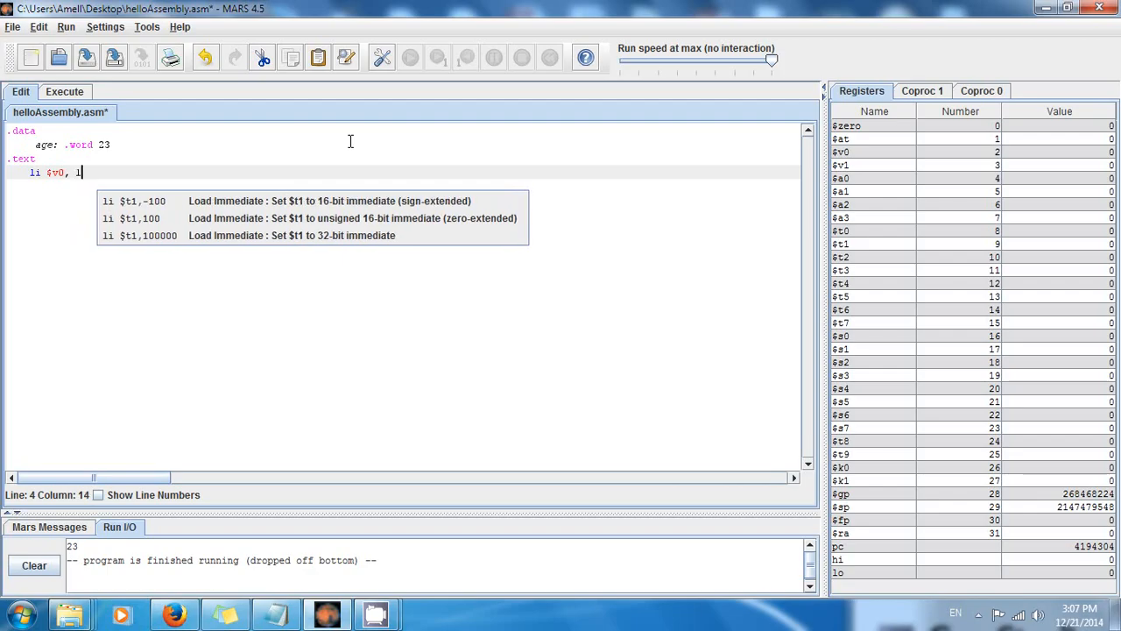
key("Backspace")
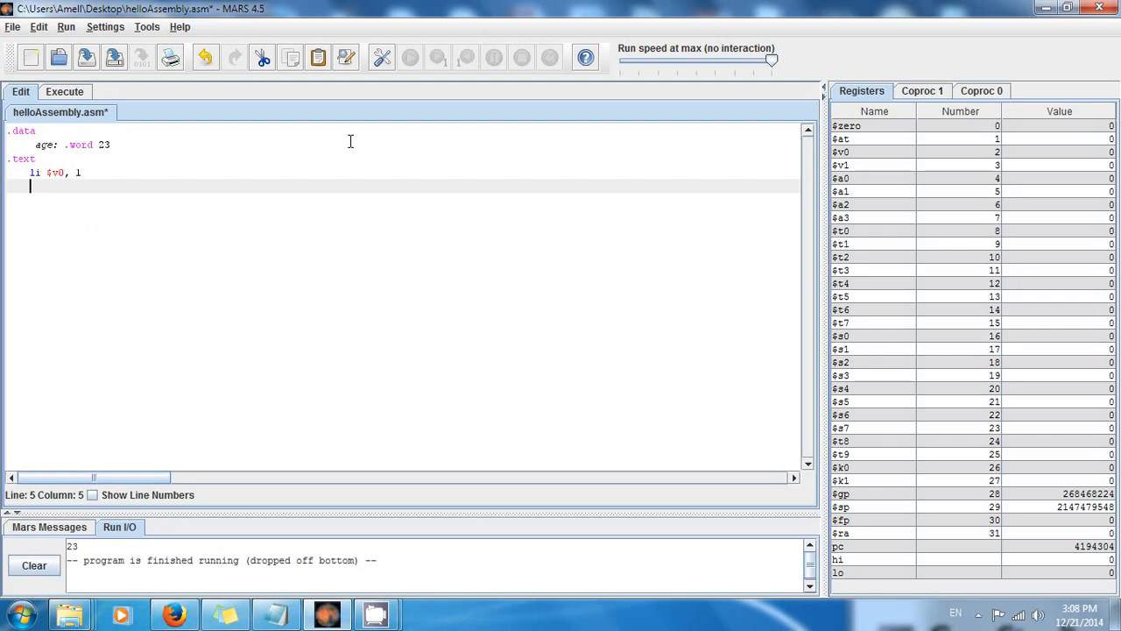
Step: Write lw $a0, age to load the stored age value into $a0
type("l")
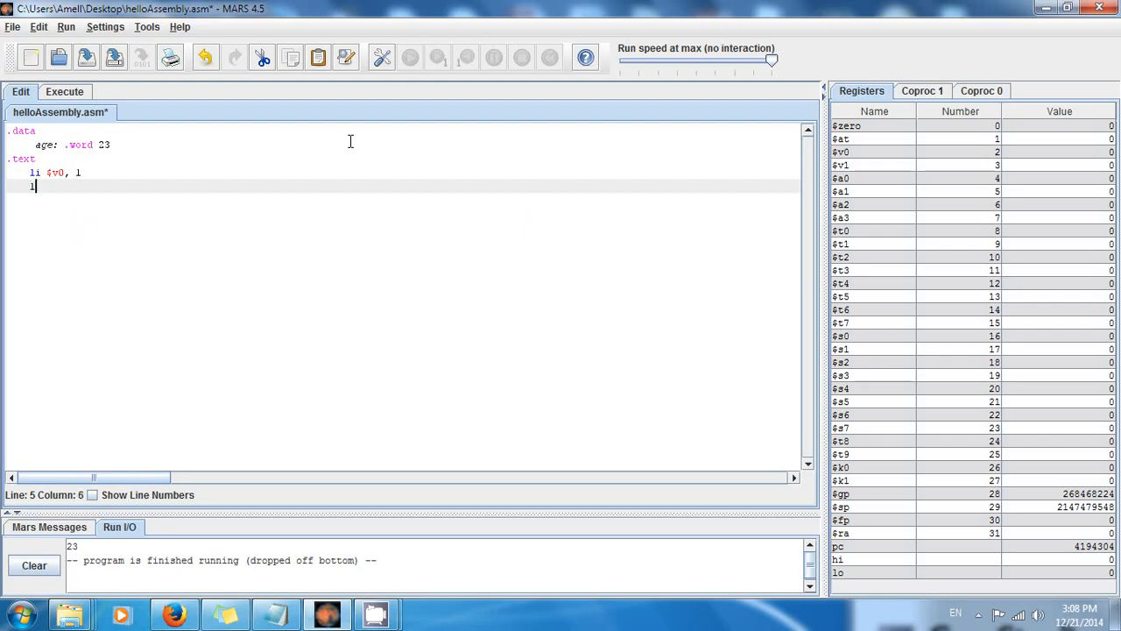
type("w")
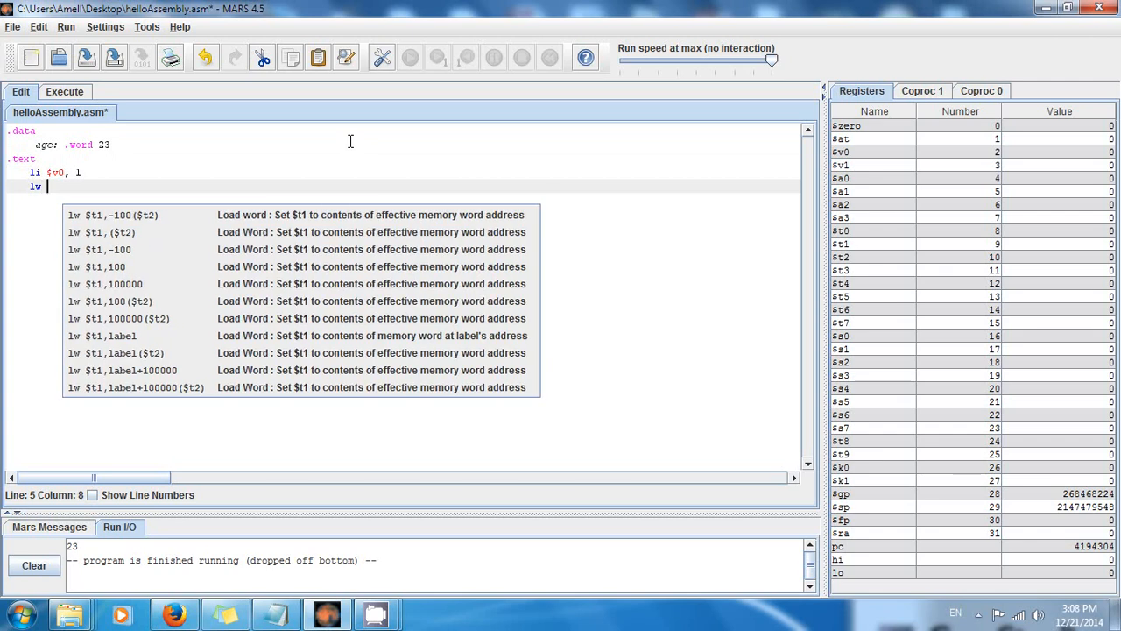
type("$a0")
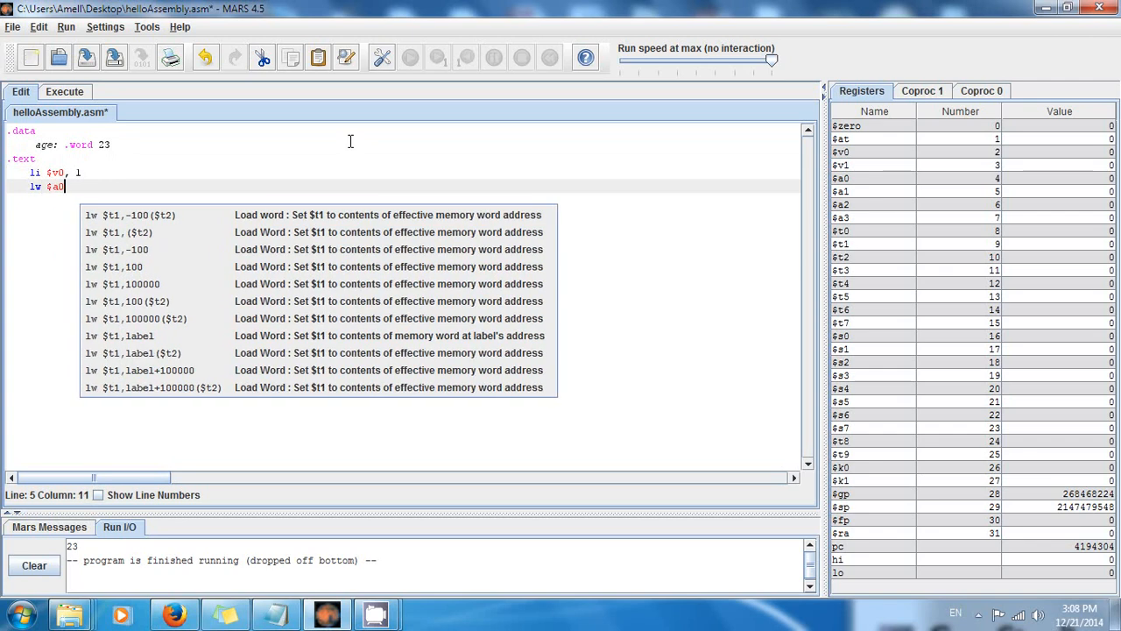
type(",")
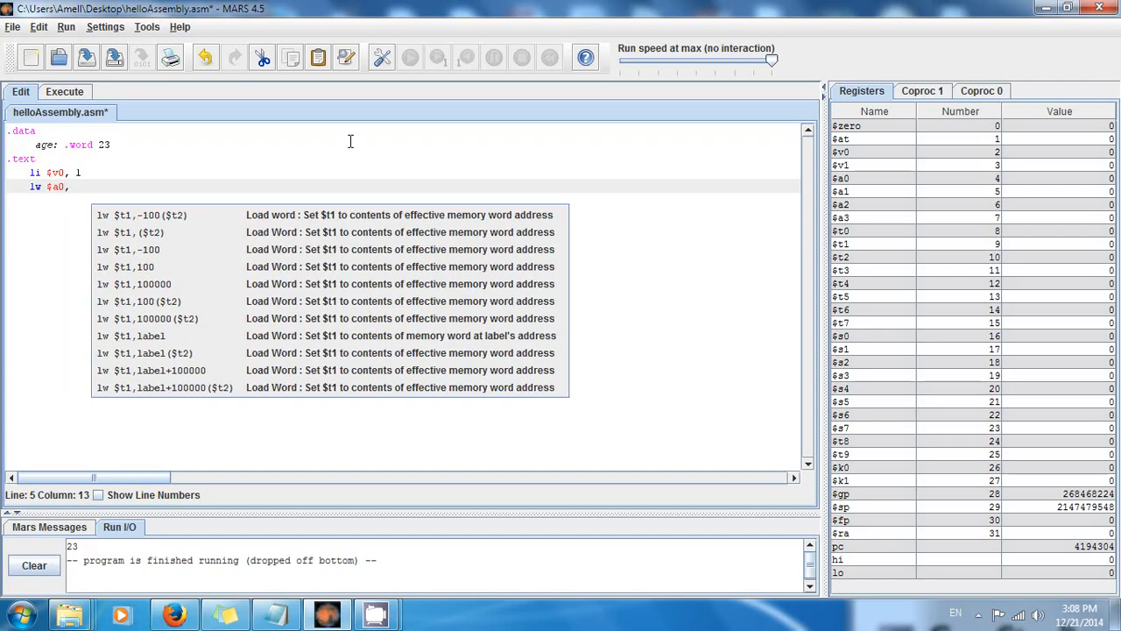
type("age")
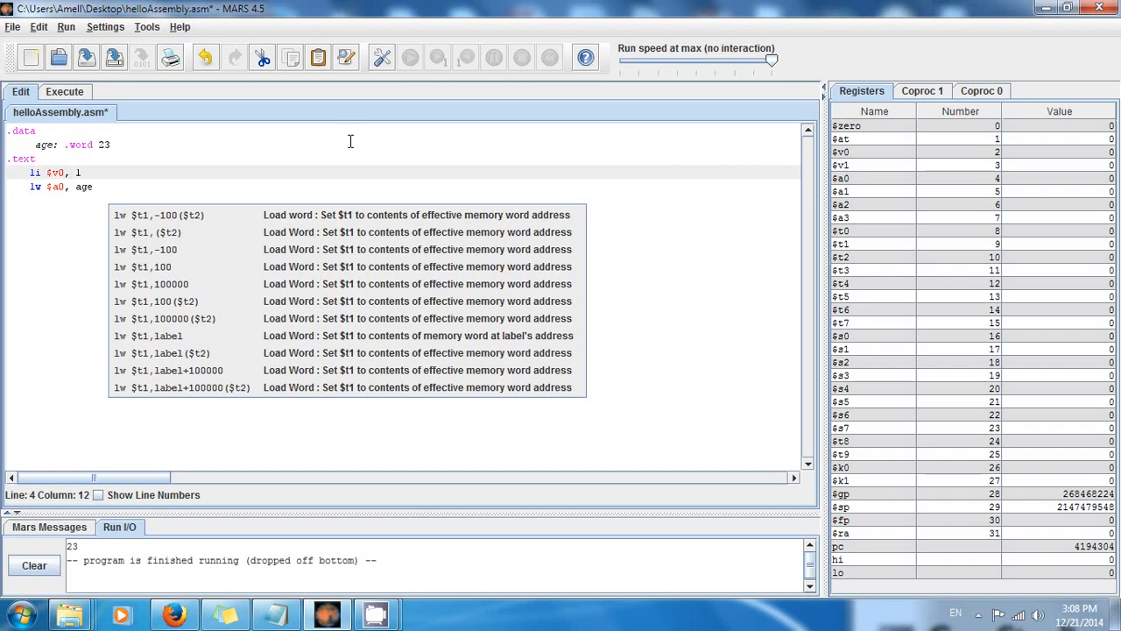
left_click(91, 186)
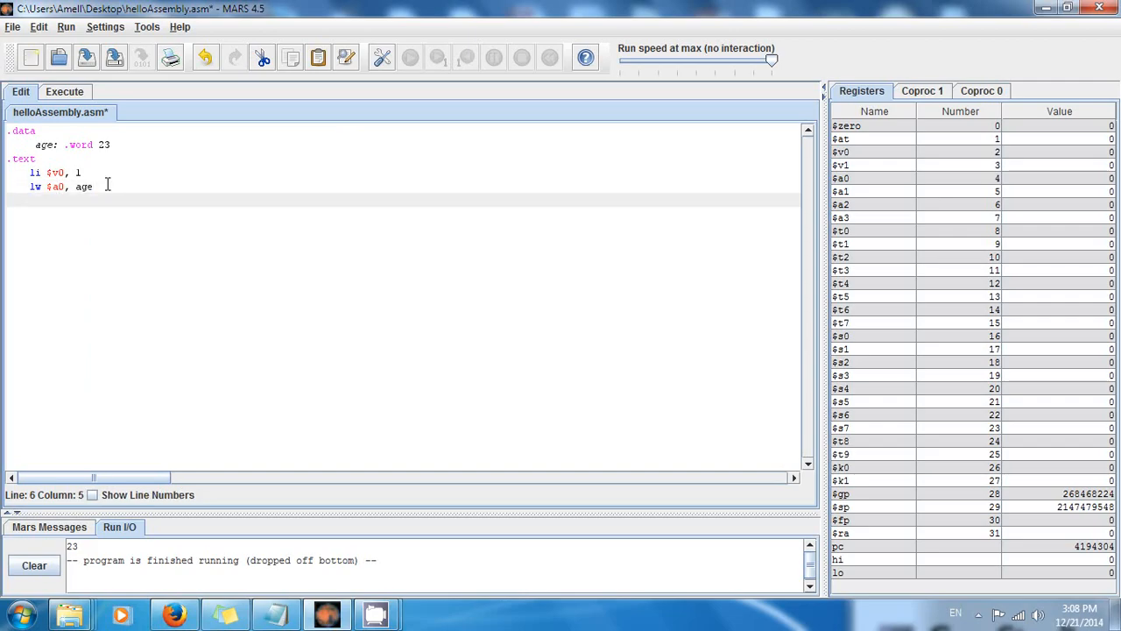
Step: Write the closing syscall line and save the program
type("sysc")
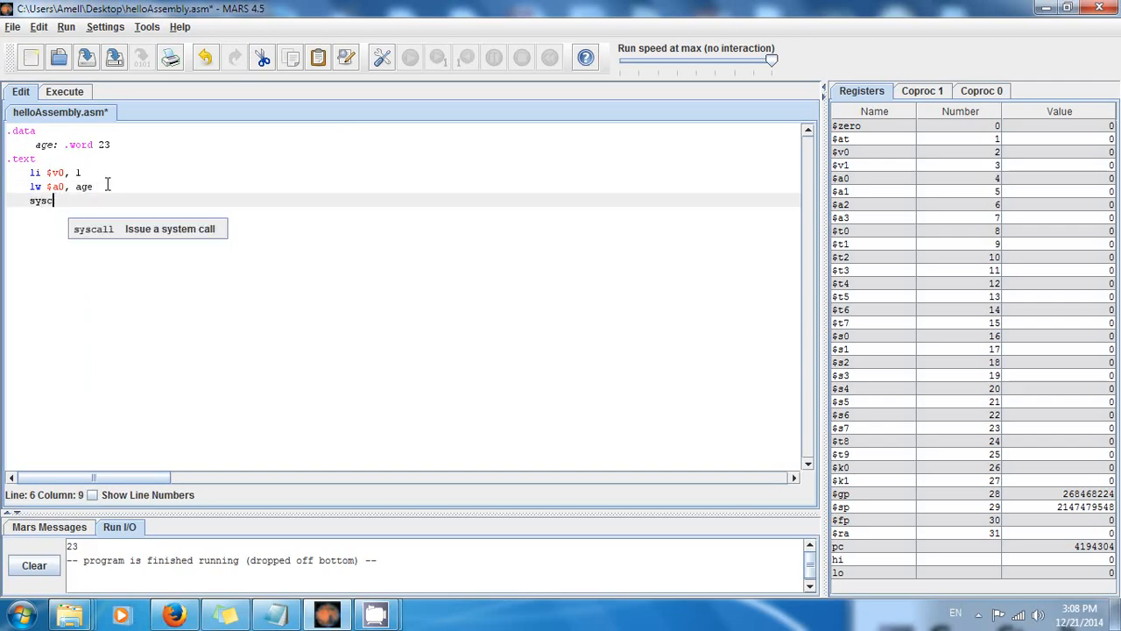
type("all")
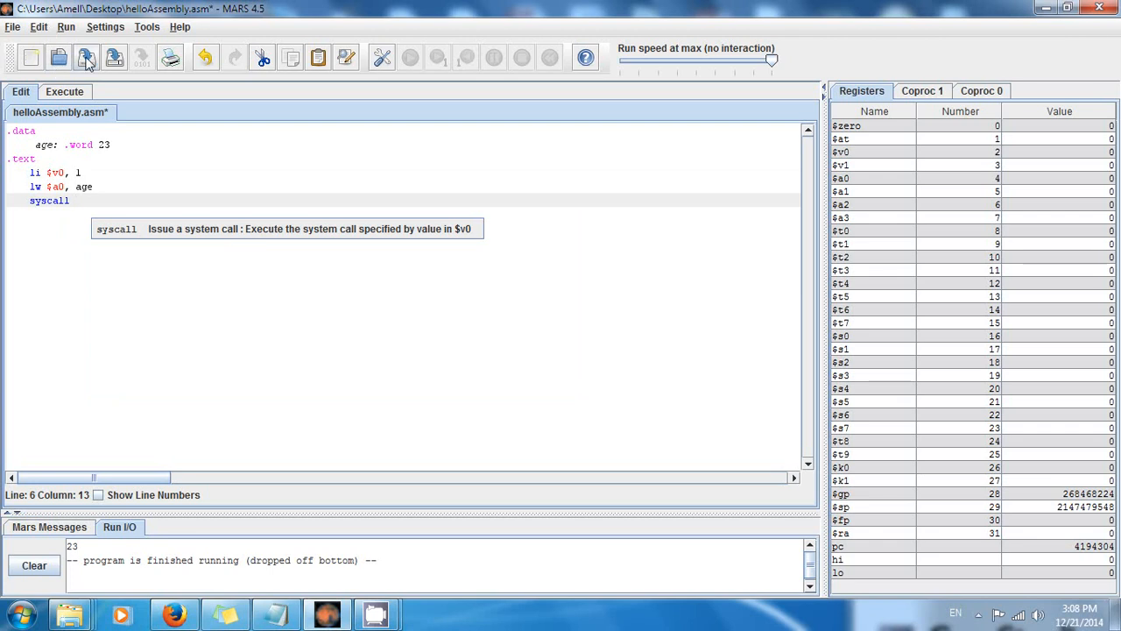
left_click(34, 564)
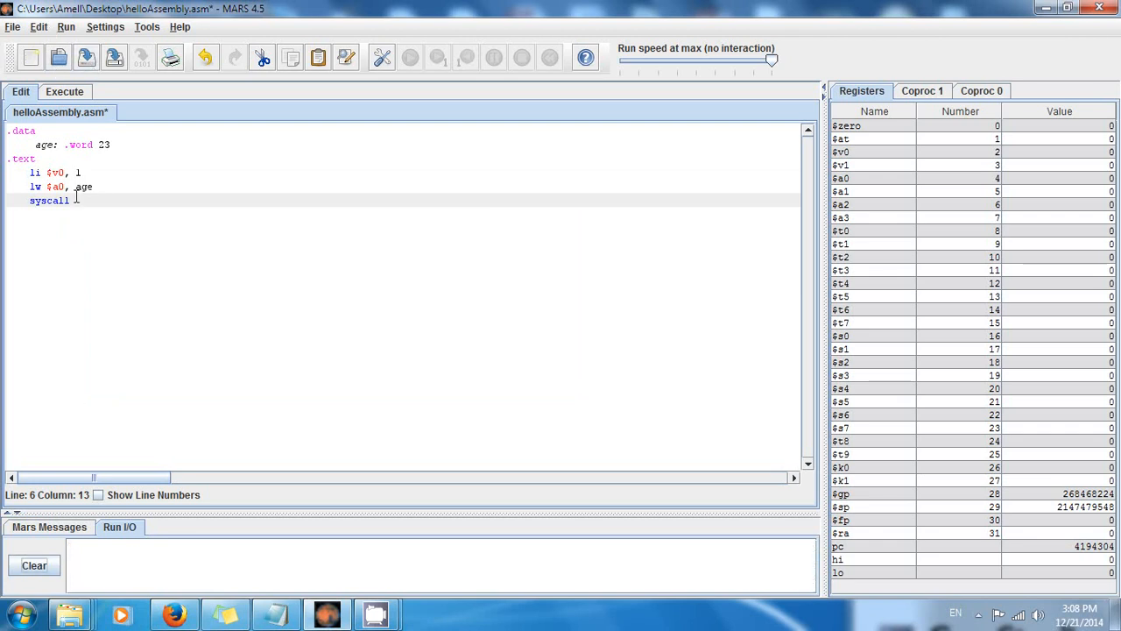
Step: Assemble and run the program so Run I/O prints 23, then return to the Edit view
left_click(86, 56)
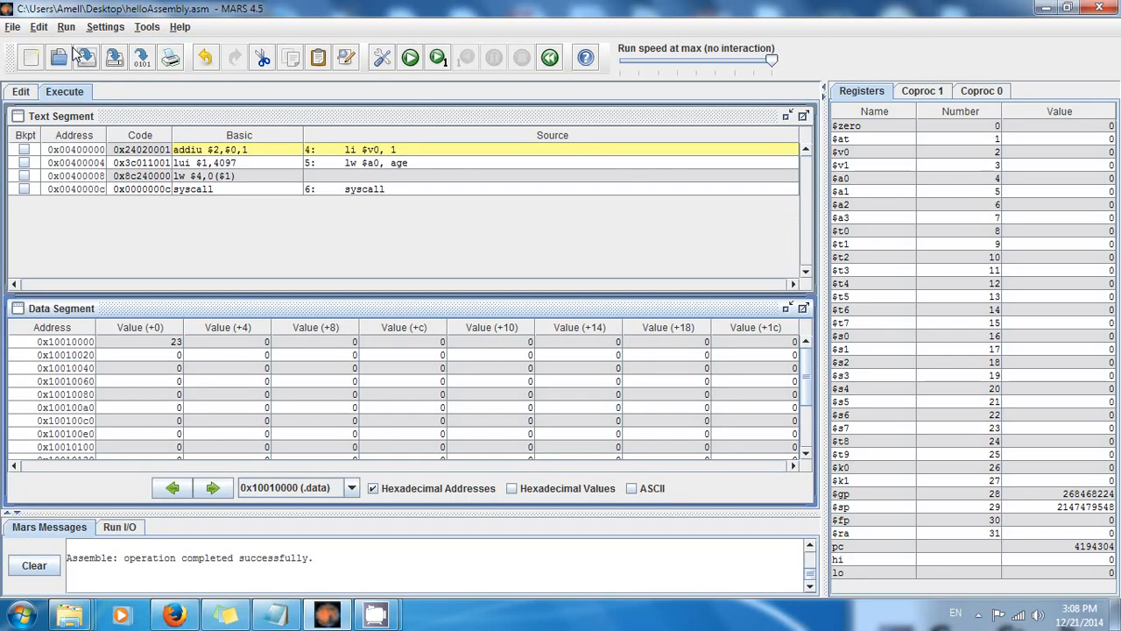
mouse_move(449, 16)
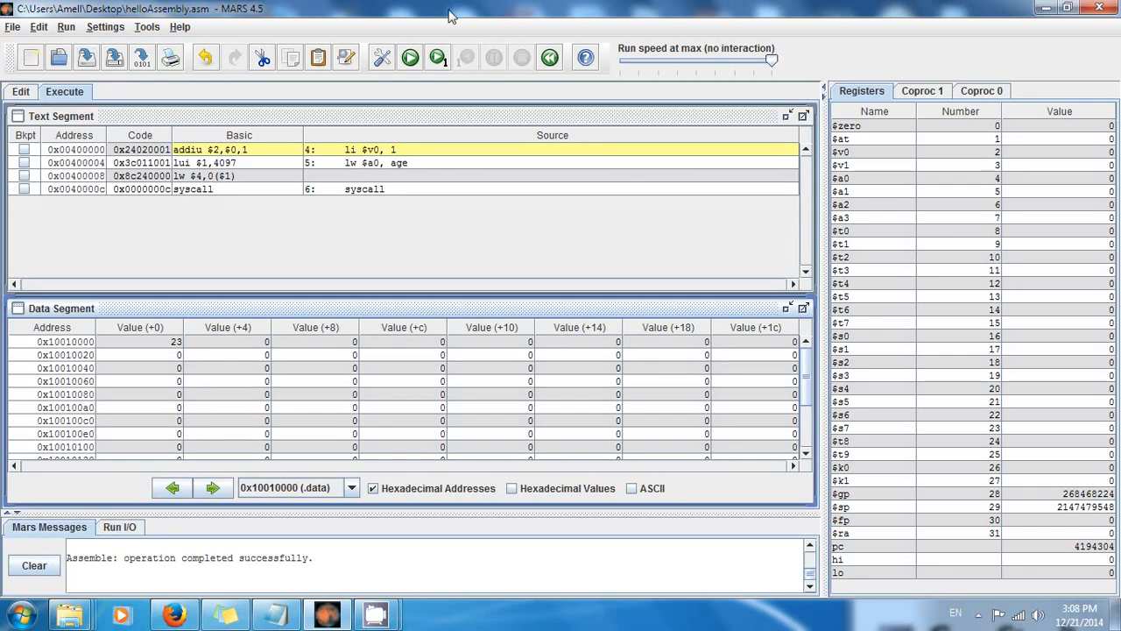
mouse_move(179, 548)
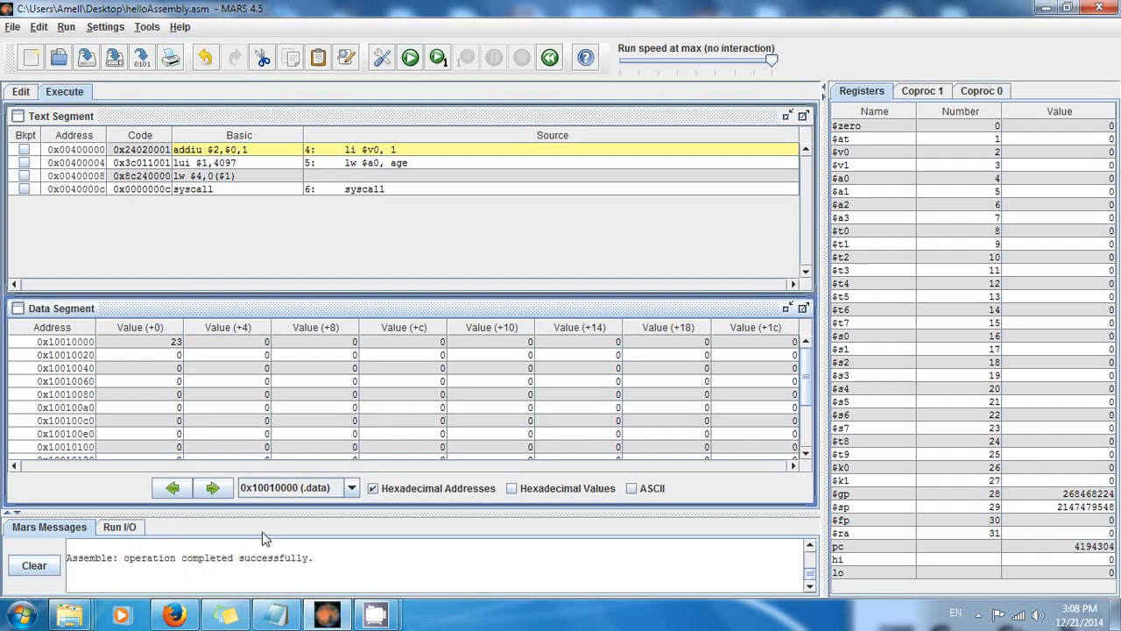
mouse_move(410, 56)
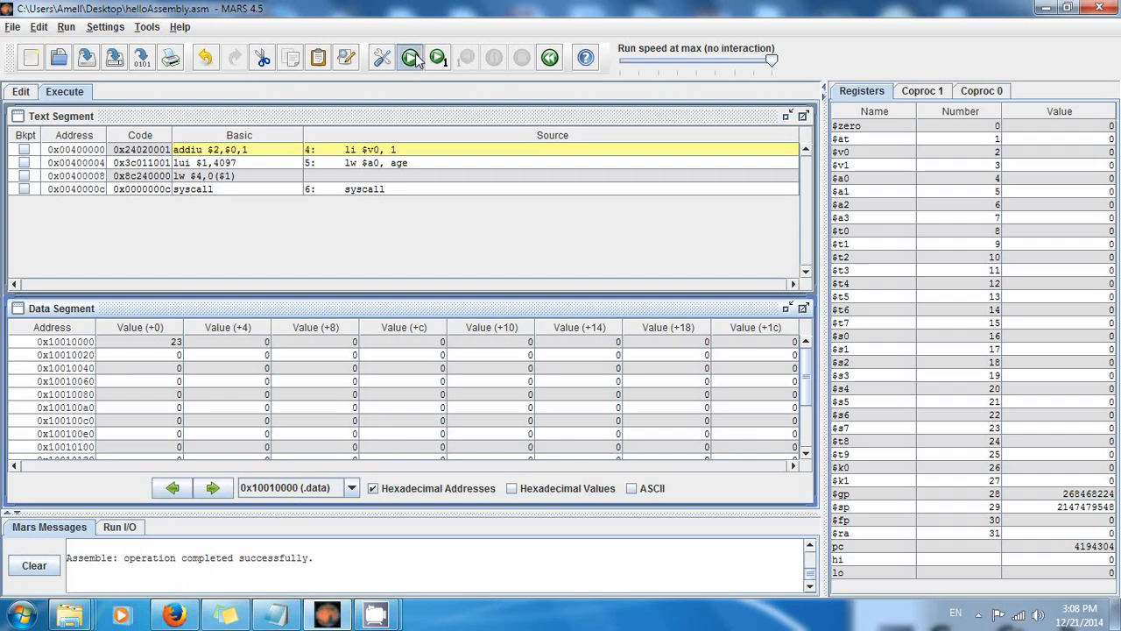
left_click(410, 56)
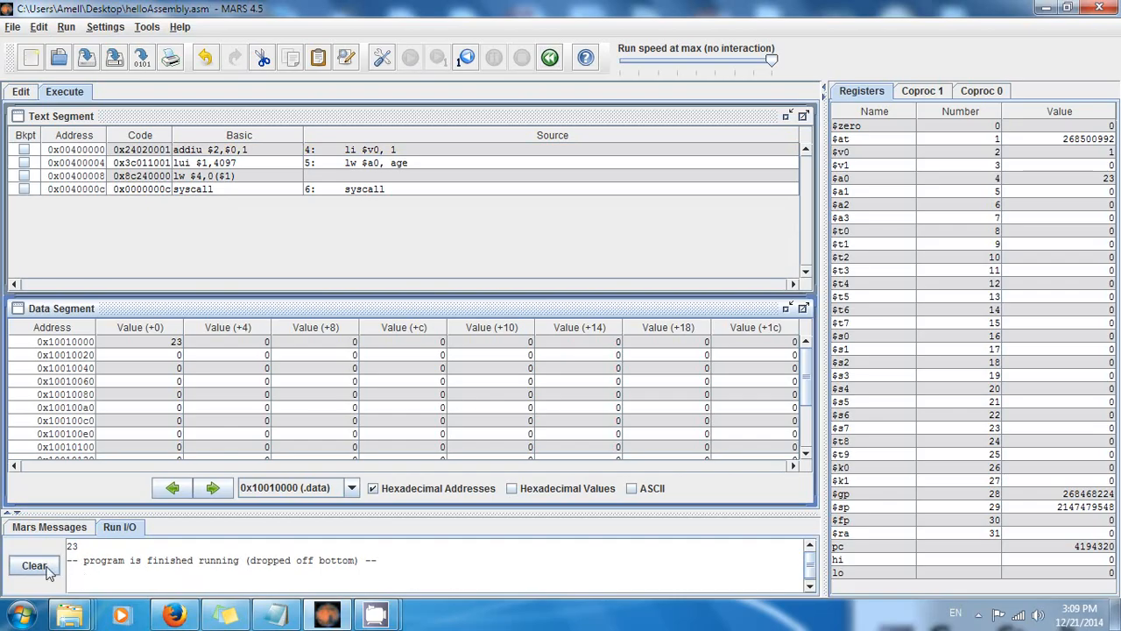
left_click(21, 91)
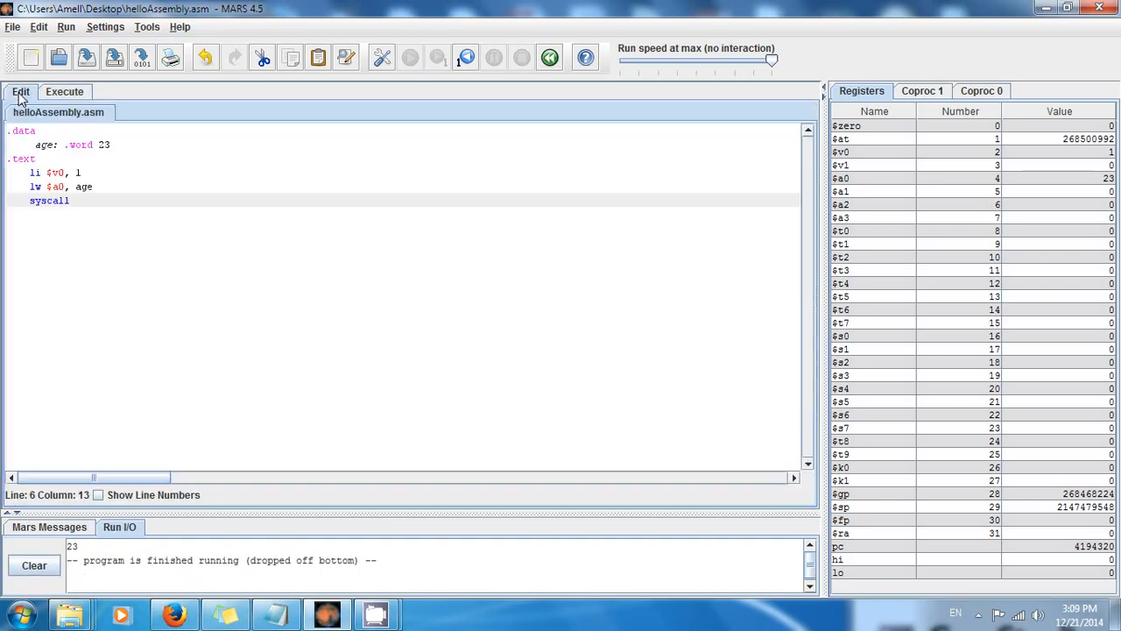
Step: Append '# This is a word or integer.' to the age: .word 23 line
double_click(77, 144)
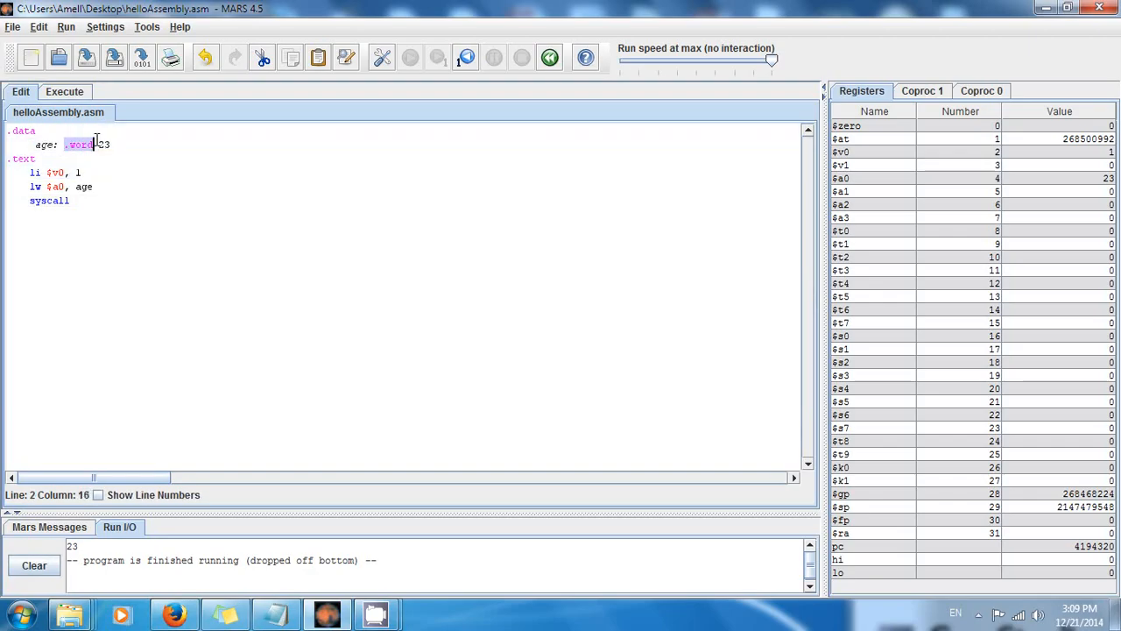
left_click(74, 144)
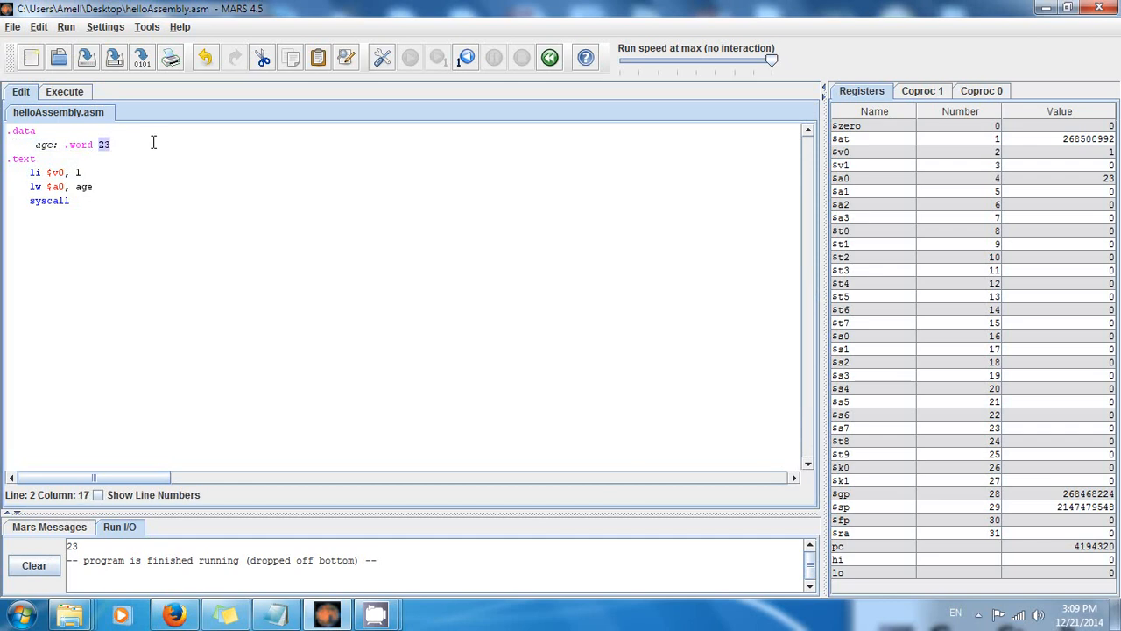
type("#")
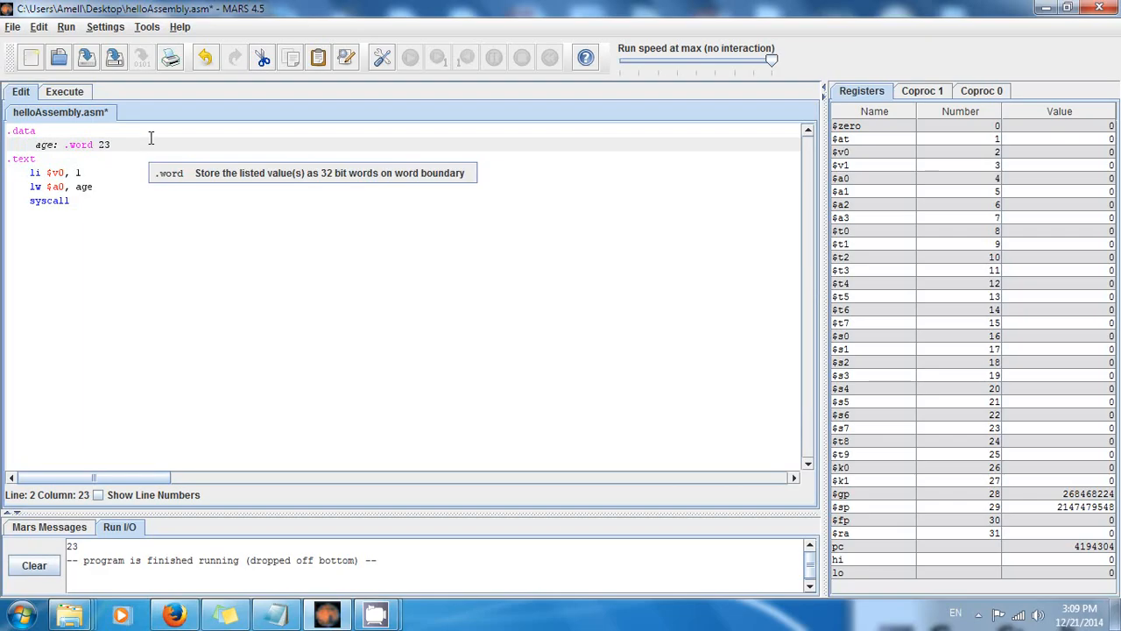
type("#")
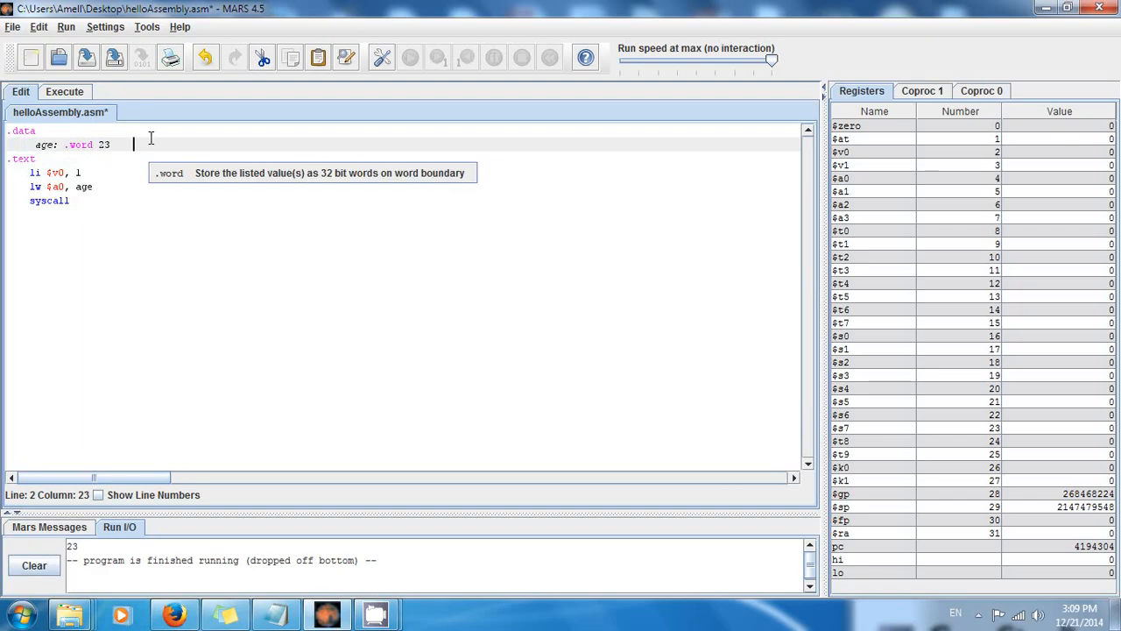
type("#")
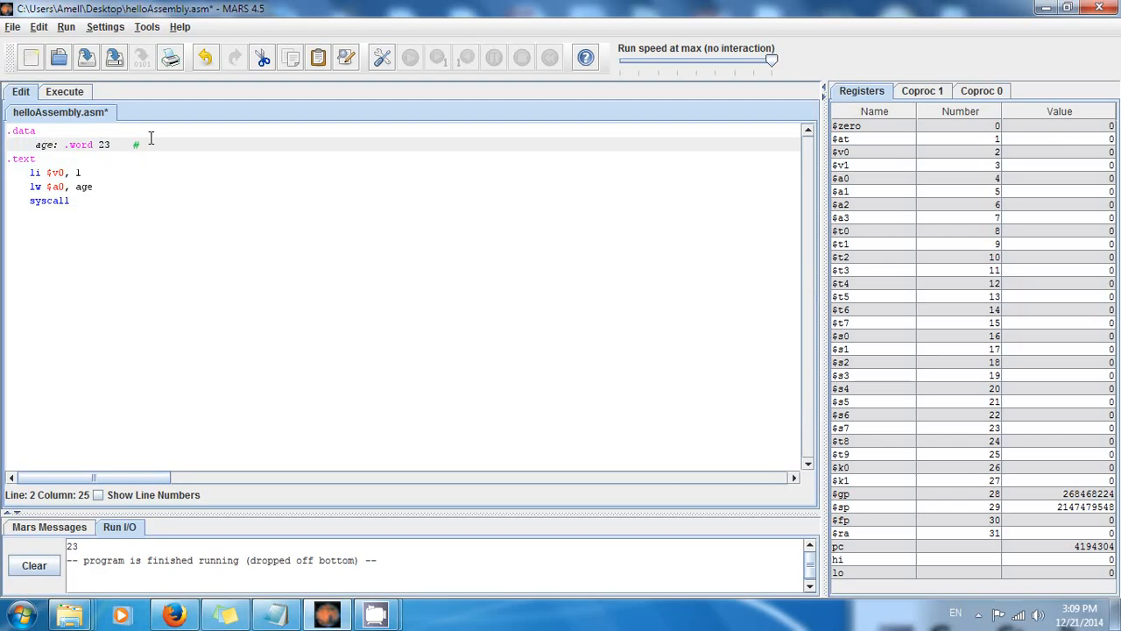
type("This")
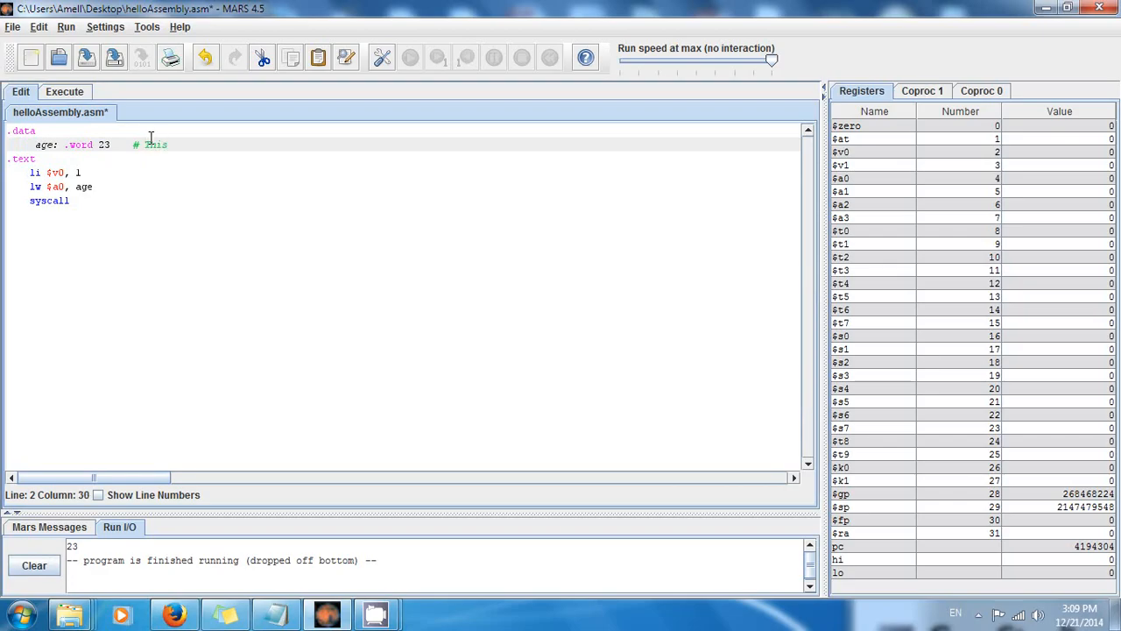
type("is a w")
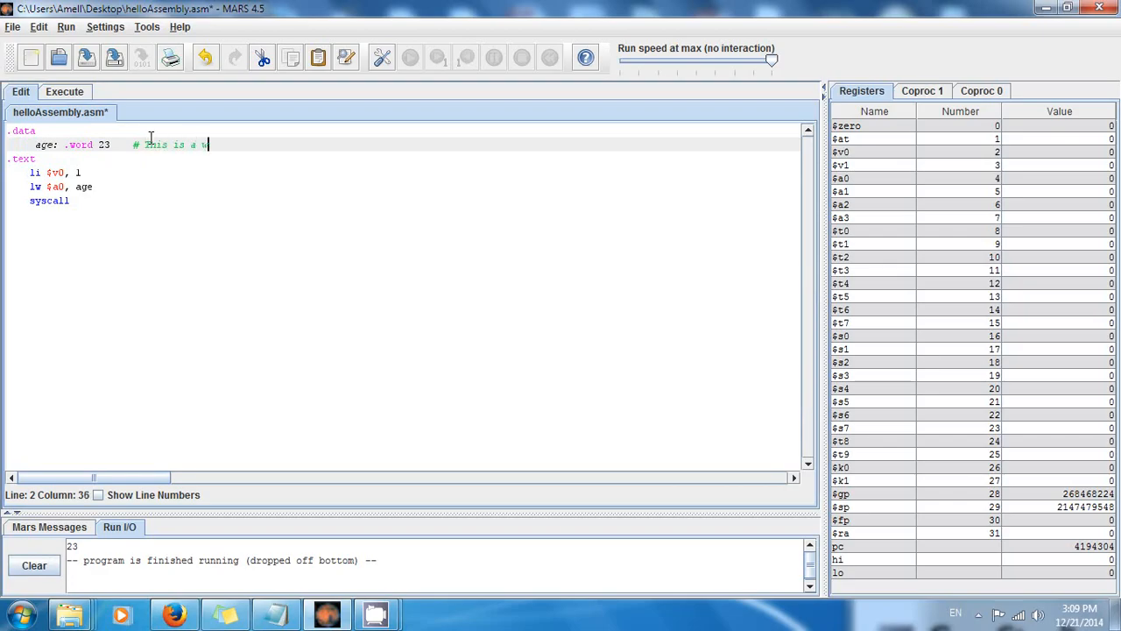
type("ord or integ")
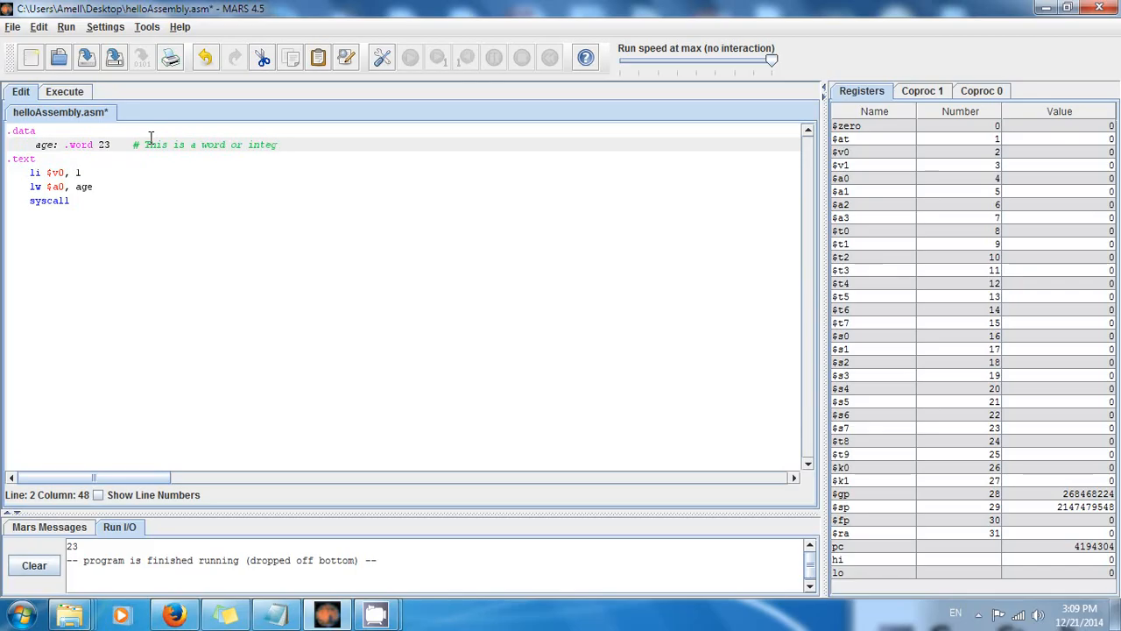
type("er.")
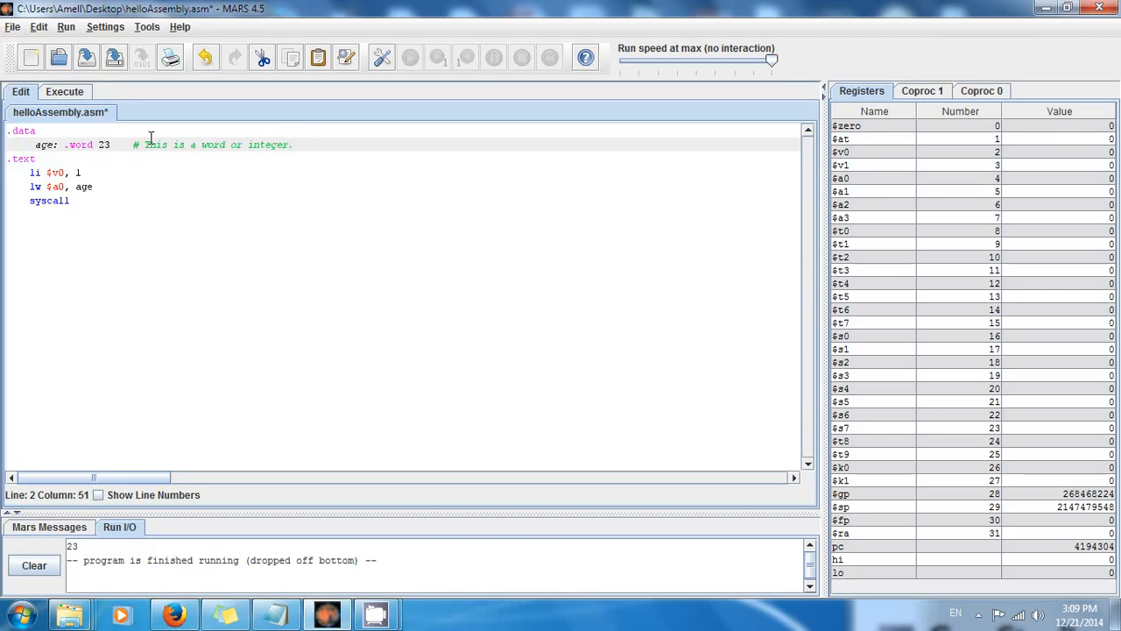
left_click(35, 158)
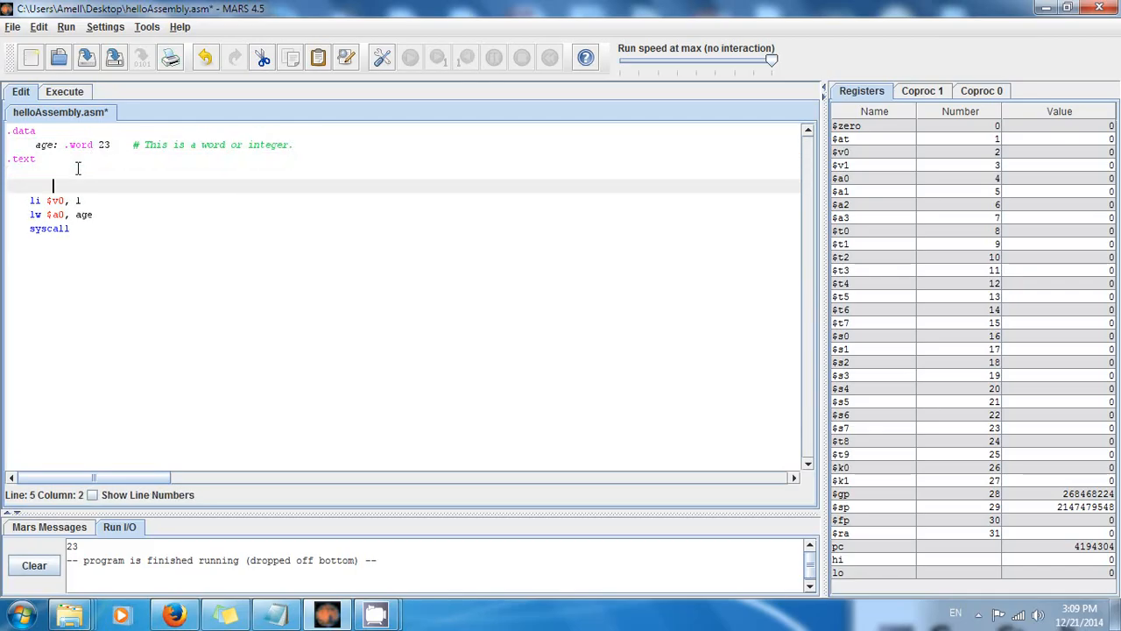
Step: Write '# Prints an integer to the screen.' on the line above li $v0, 1
type("#")
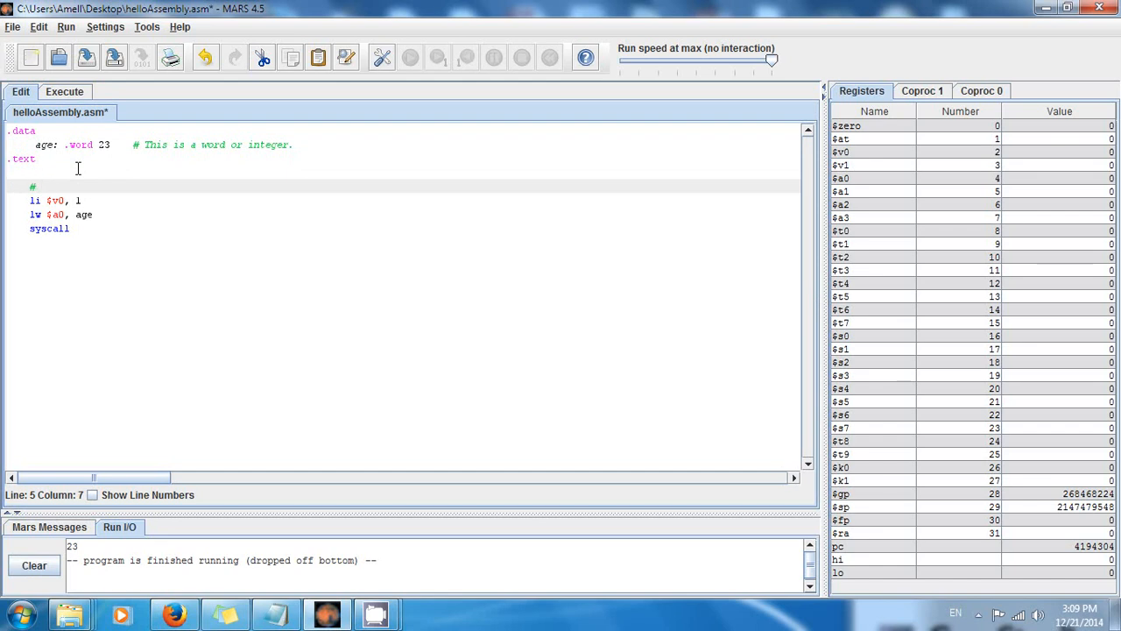
type("Prints d")
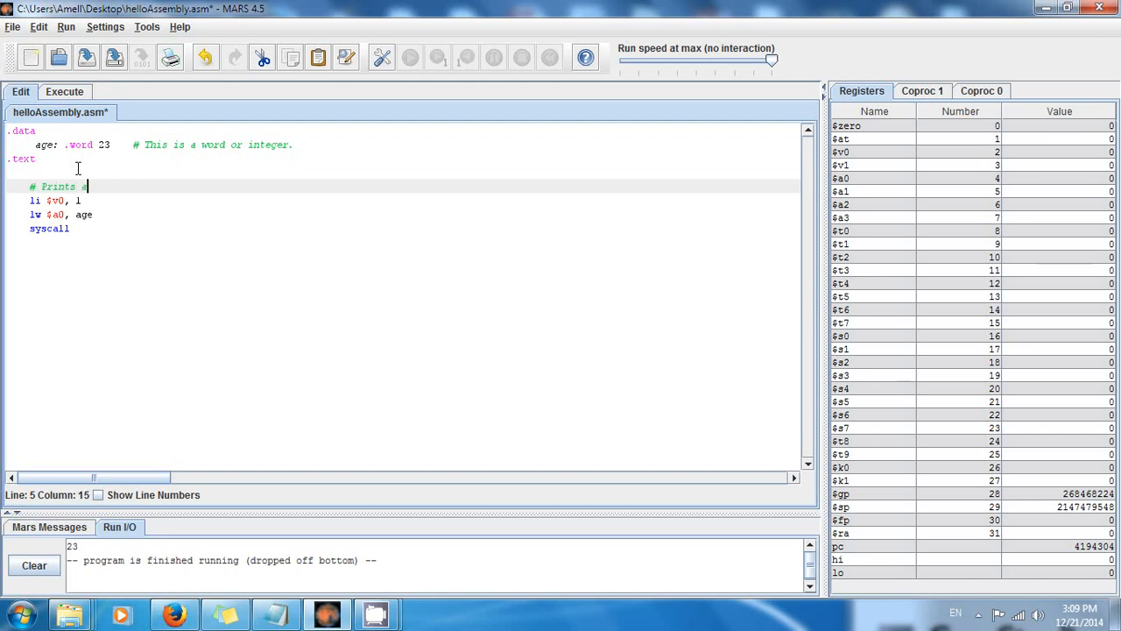
type("an integer to")
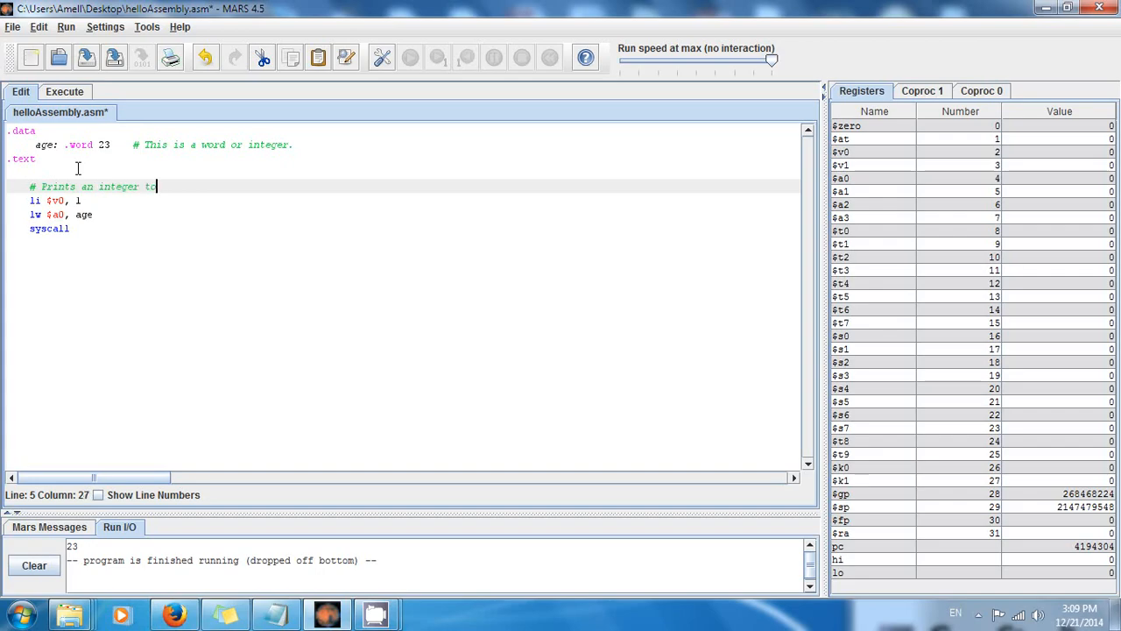
type("the scree")
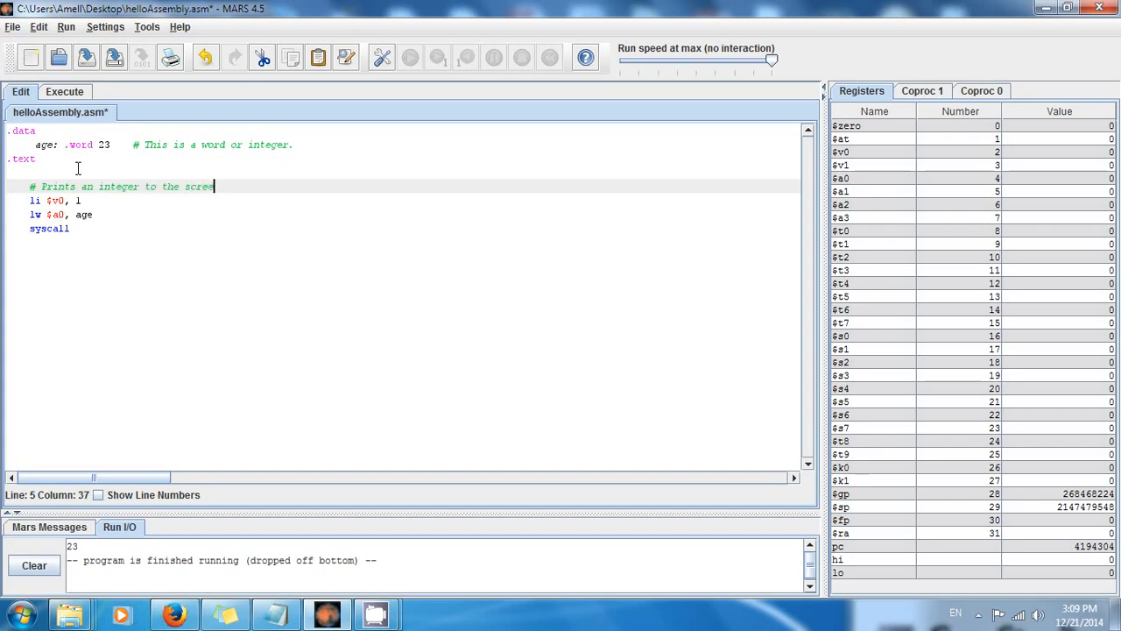
type("en.")
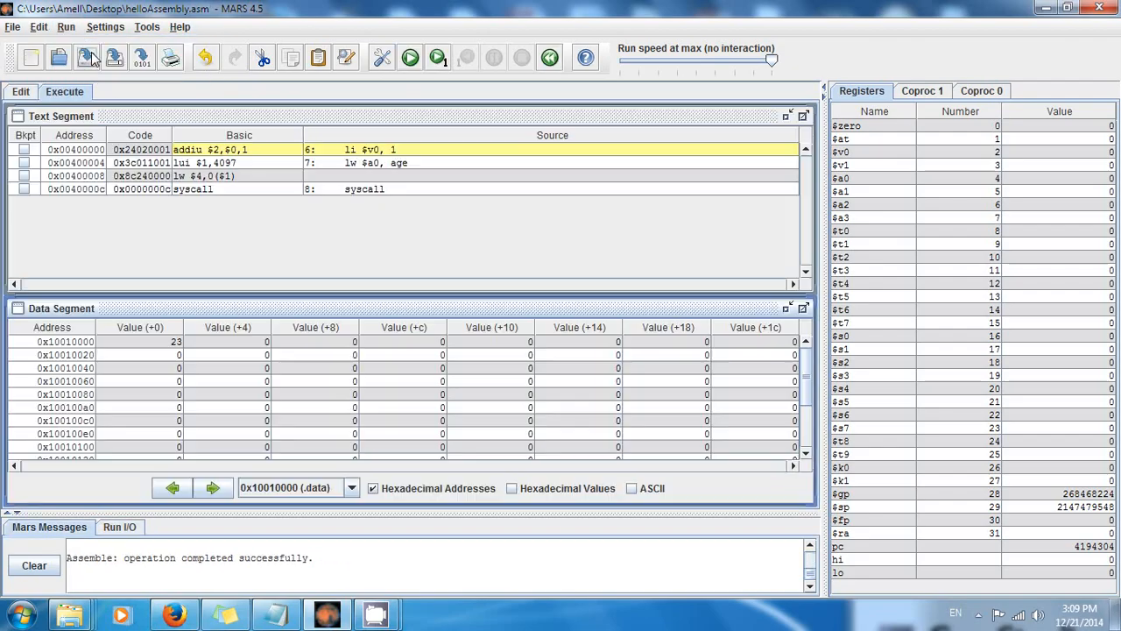
Step: Run and reset the commented program, confirm Run I/O shows 23, then return to the .text line
left_click(410, 58)
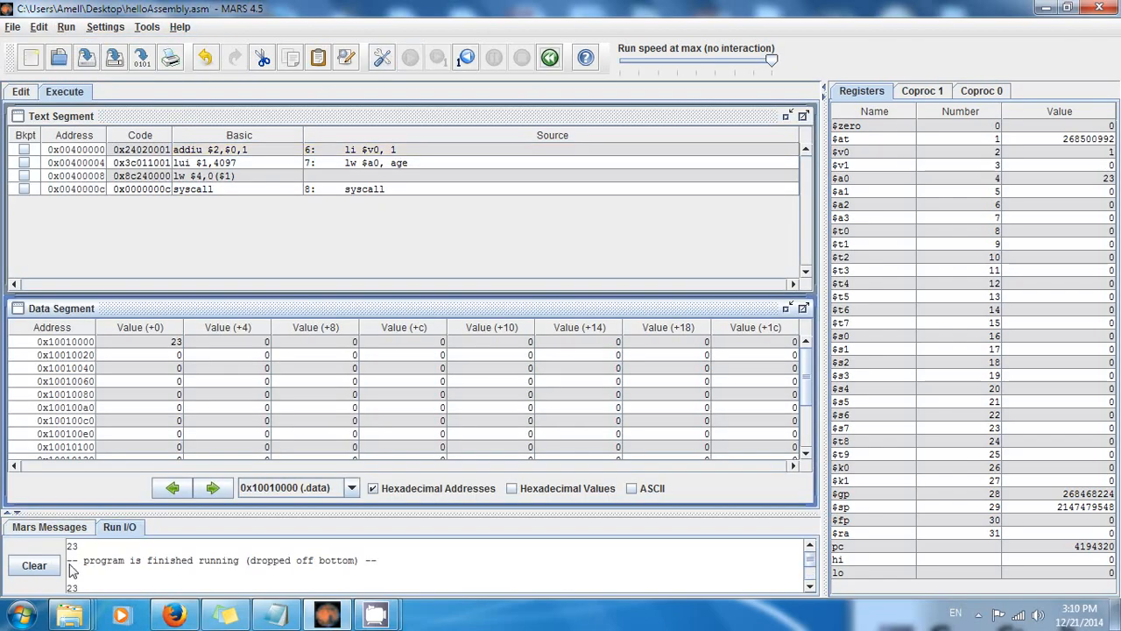
left_click(438, 56)
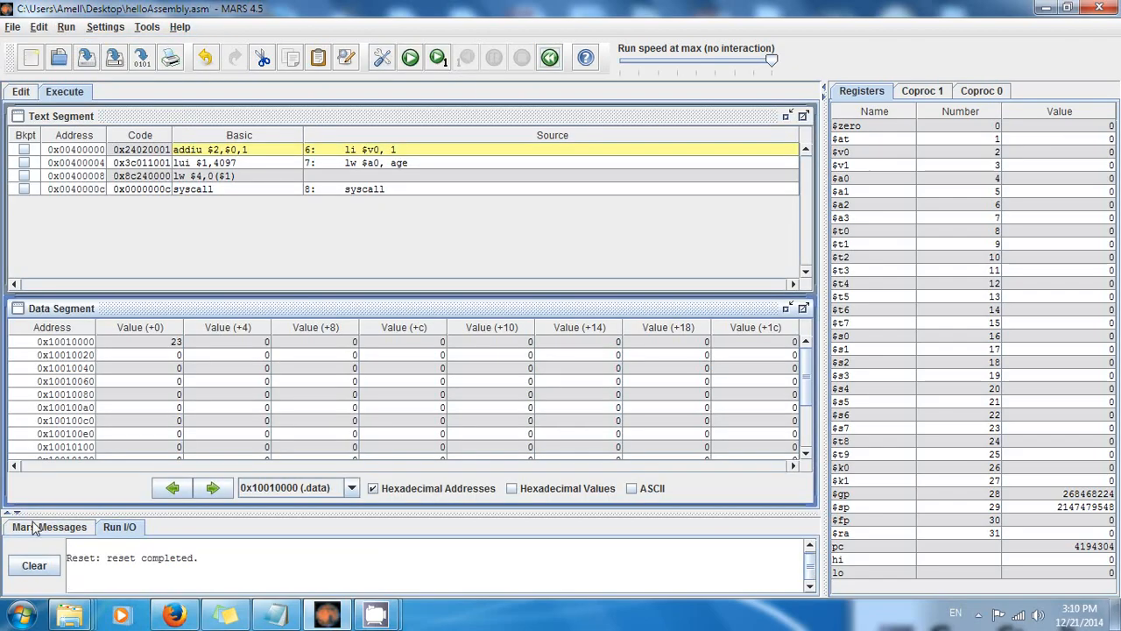
left_click(410, 58)
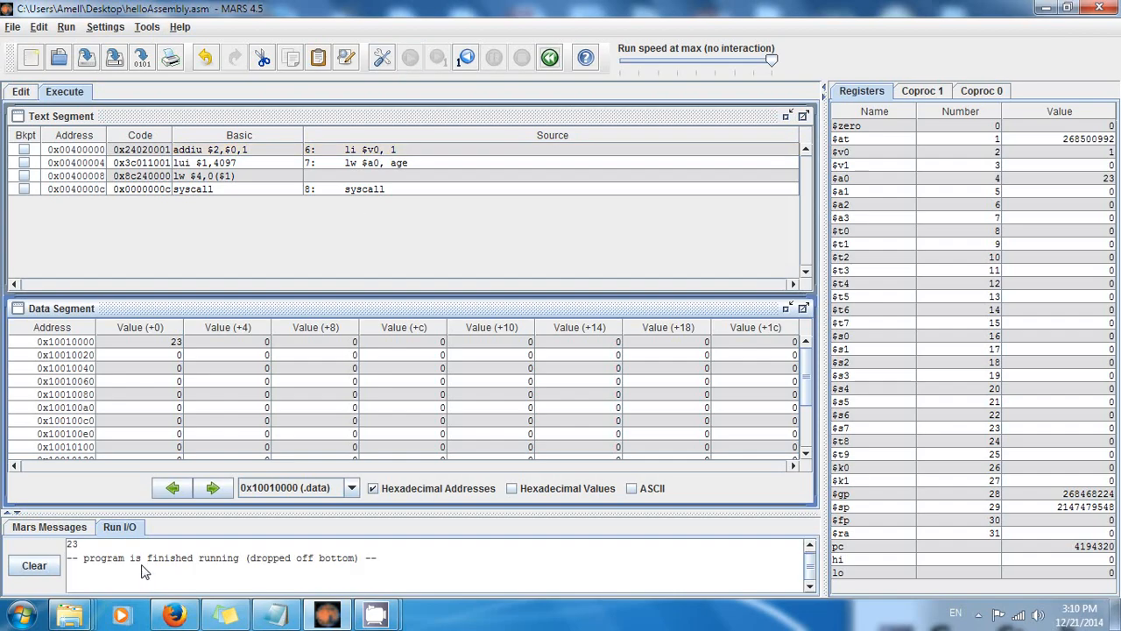
left_click(21, 91)
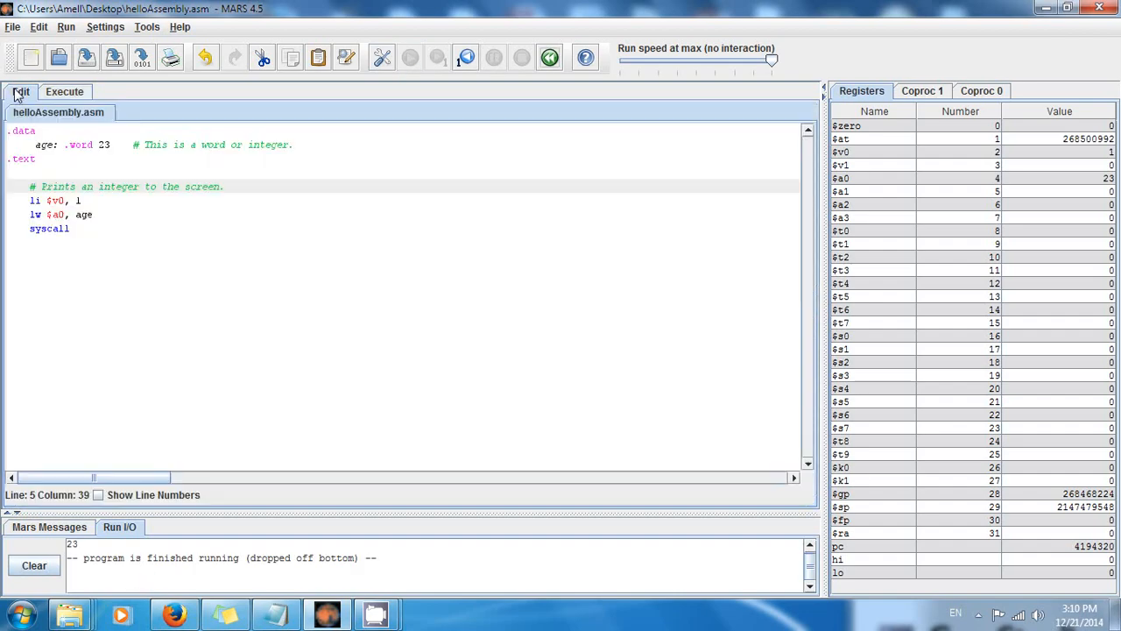
left_click(37, 158)
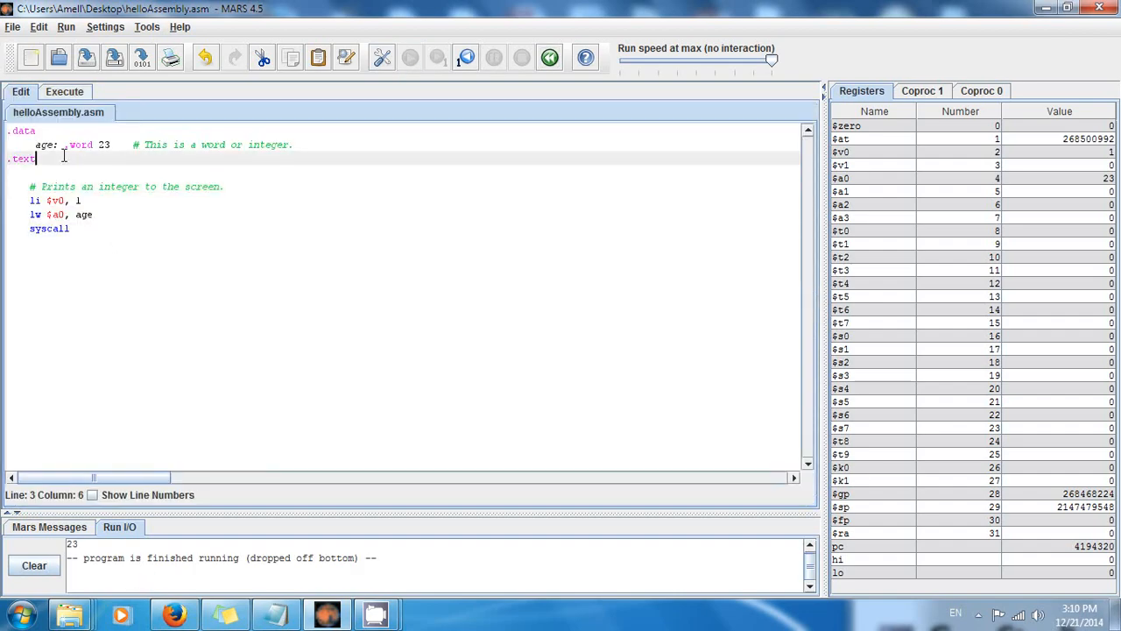